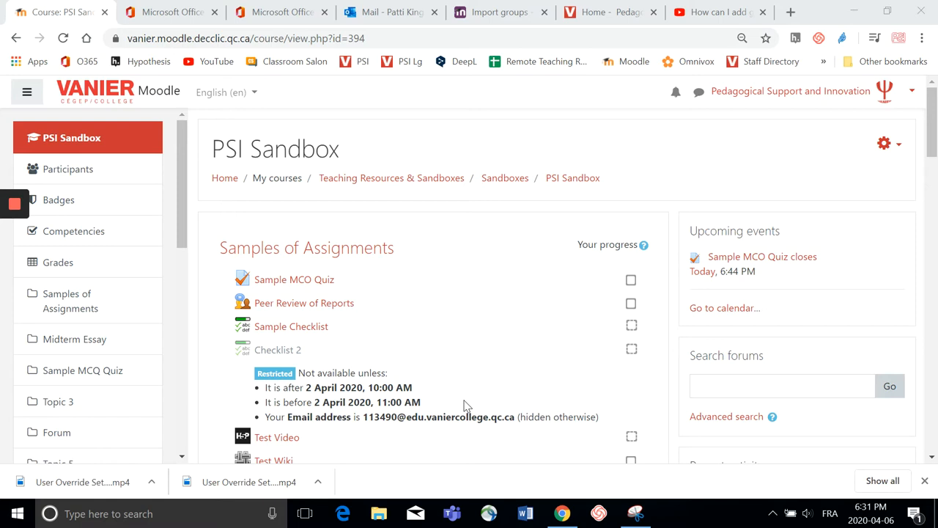
mouse_move(308, 269)
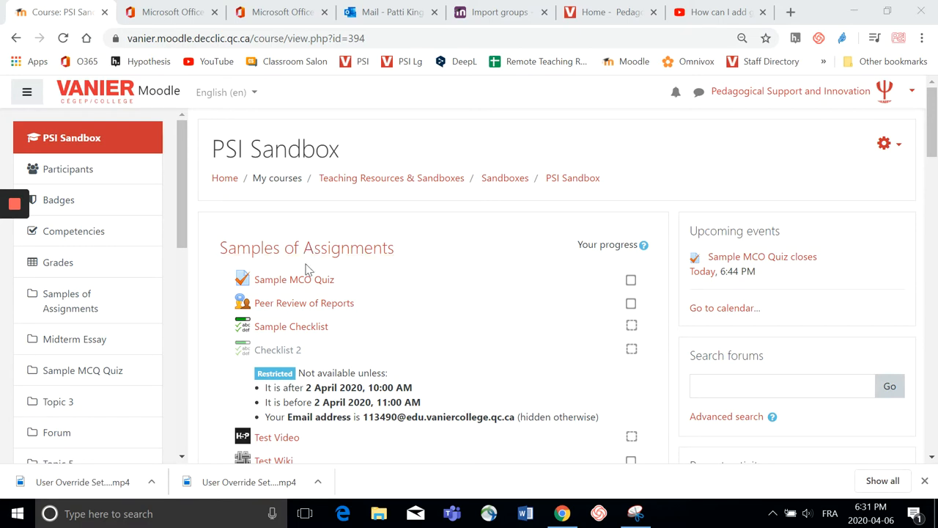
- Open the Sample MCQ Quiz in PSI Sandbox, glance at its gear menu, then switch tabs
click(294, 279)
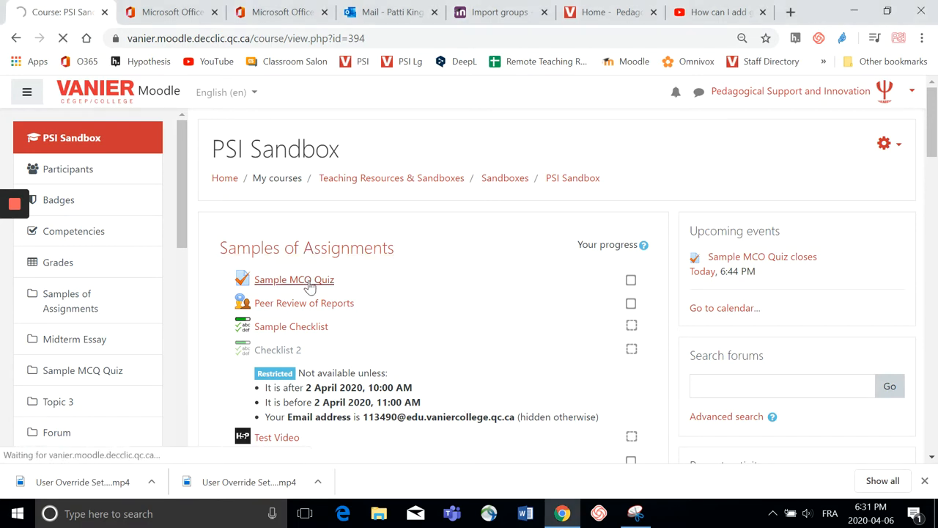
click(294, 279)
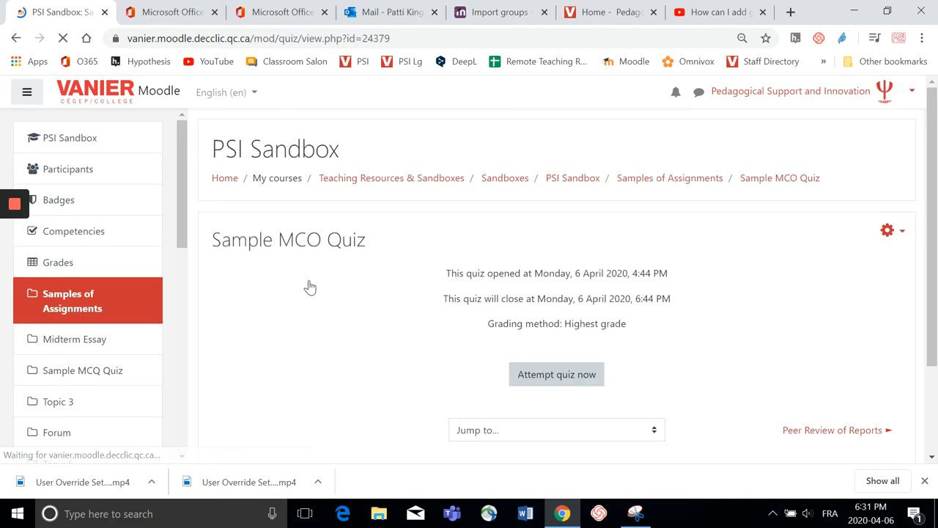
click(887, 230)
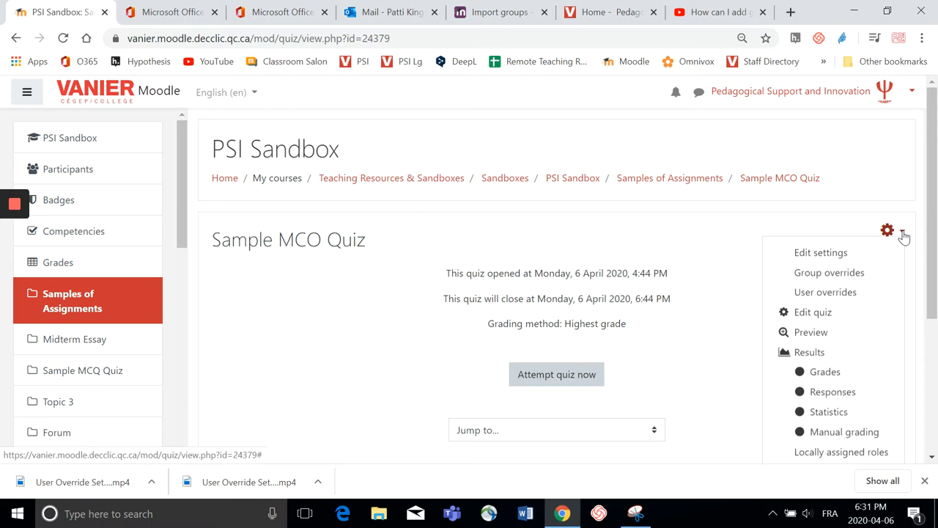
click(887, 229)
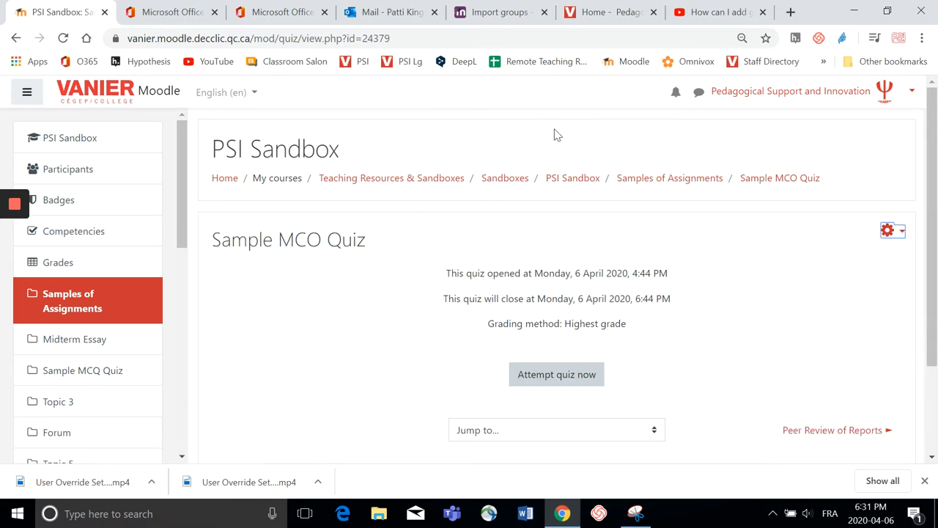
click(714, 12)
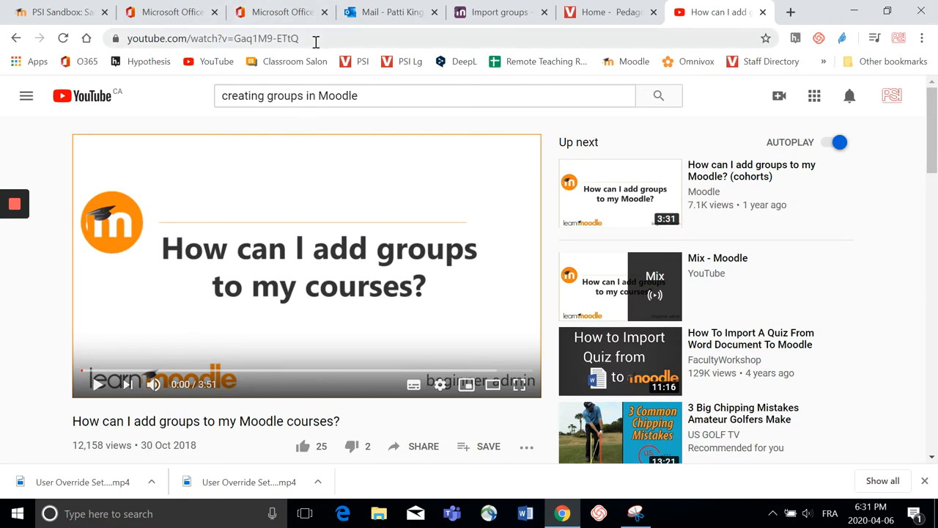
mouse_move(349, 303)
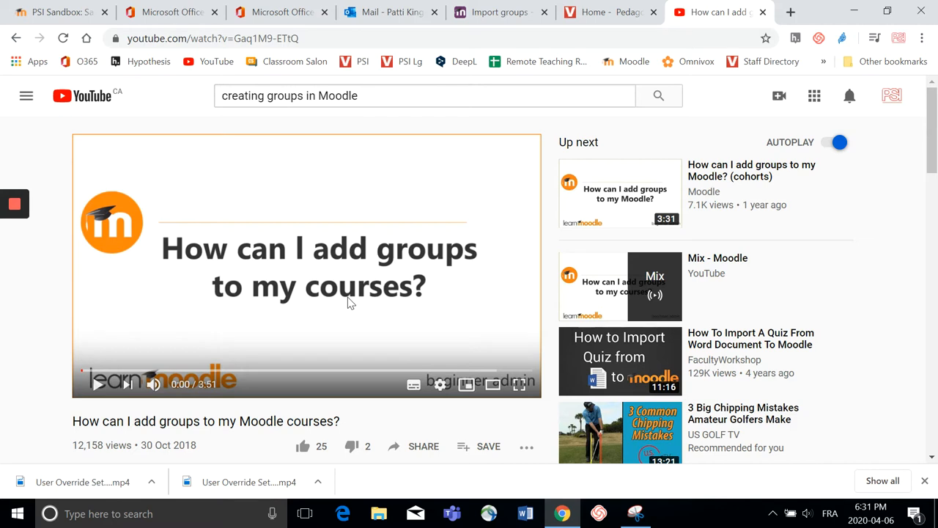
mouse_move(83, 65)
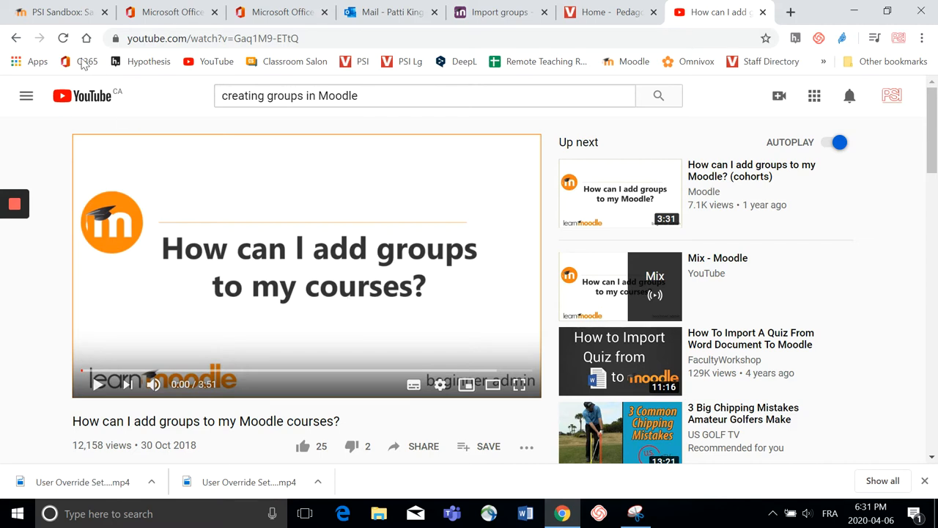
- Return to the Sample MCQ Quiz tab and go to its Group overrides page
click(59, 11)
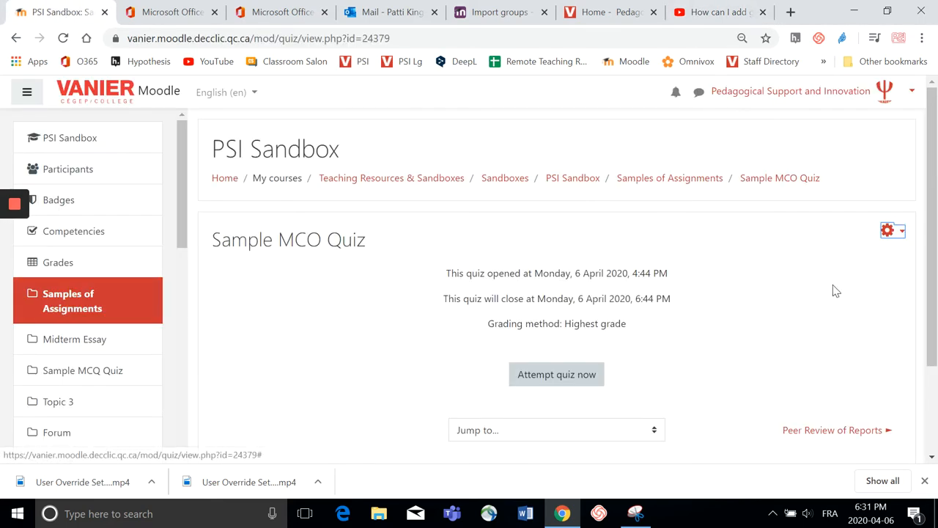
mouse_move(882, 261)
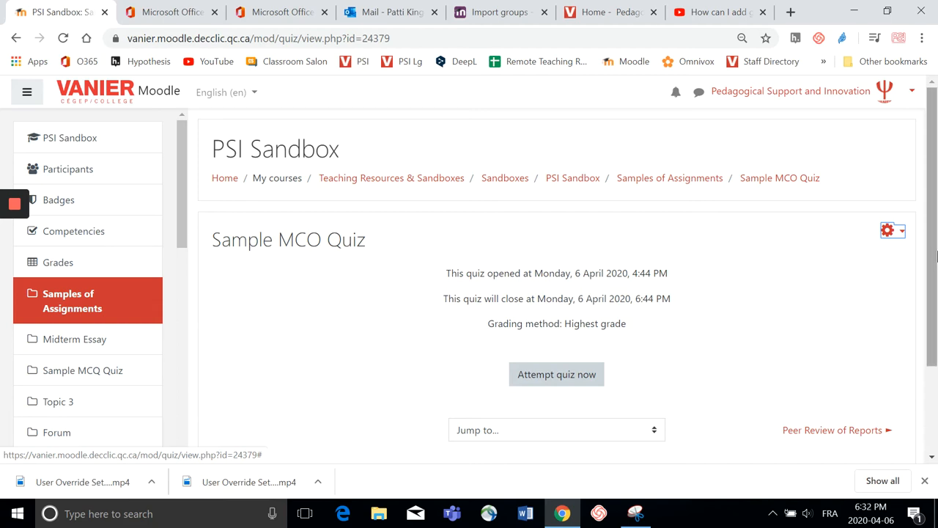
mouse_move(726, 239)
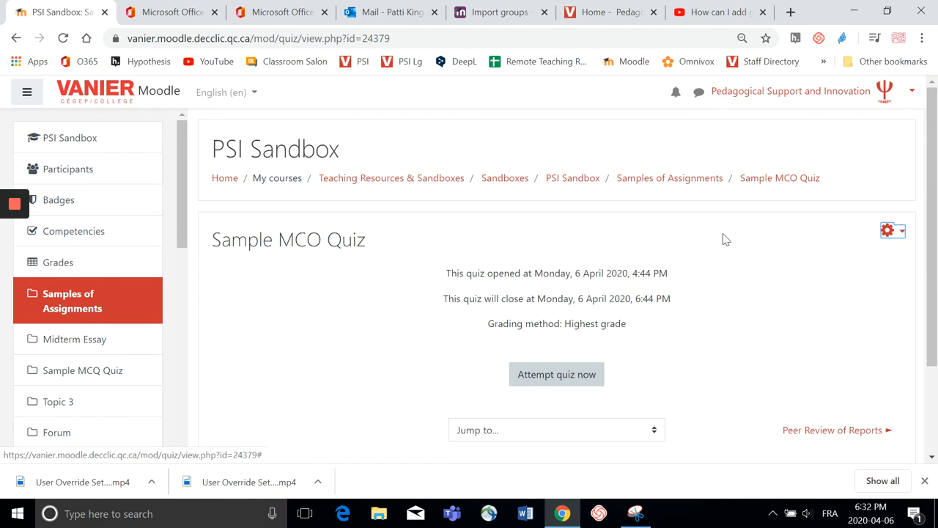
mouse_move(476, 267)
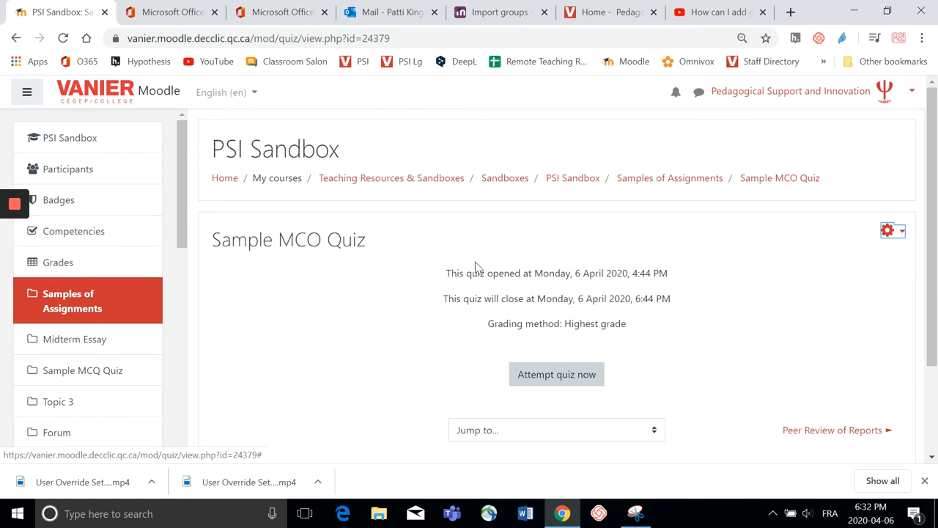
mouse_move(689, 266)
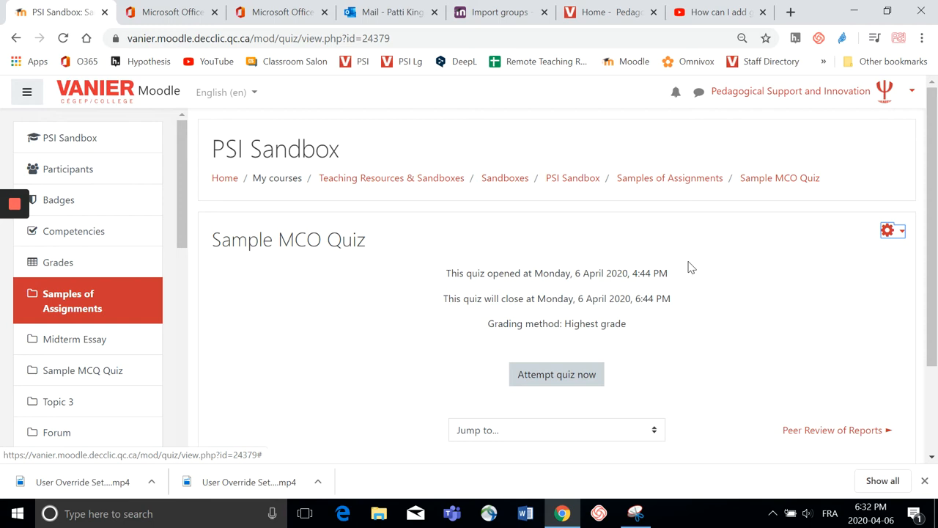
click(894, 231)
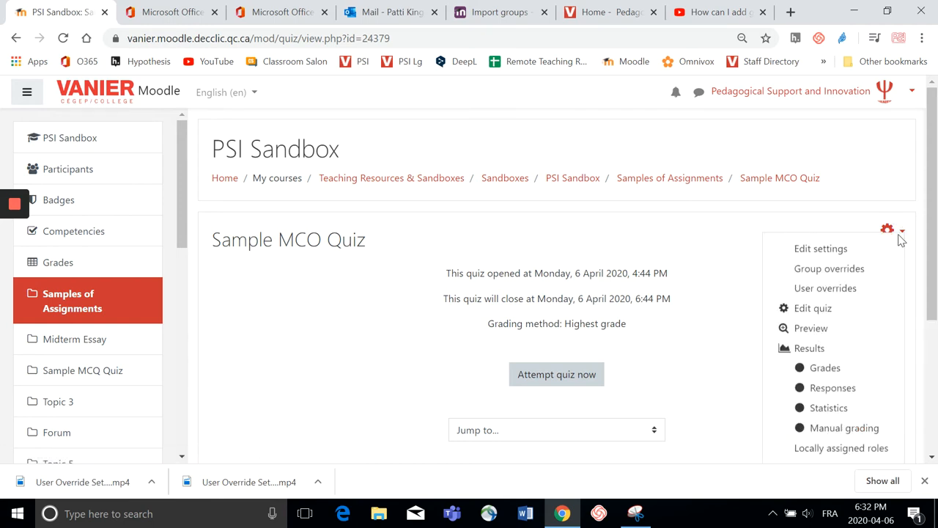
click(893, 229)
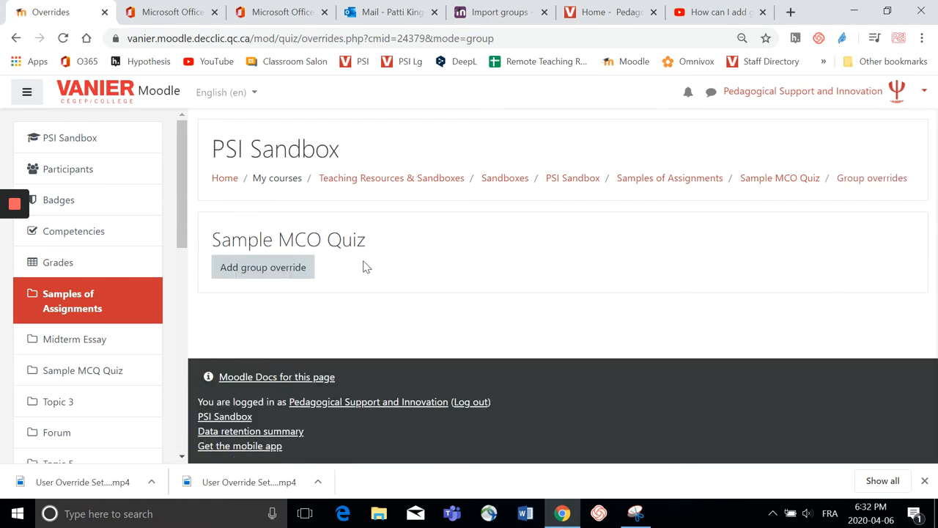
- Add a group override for Group A, keeping the quiz open date enabled
click(263, 266)
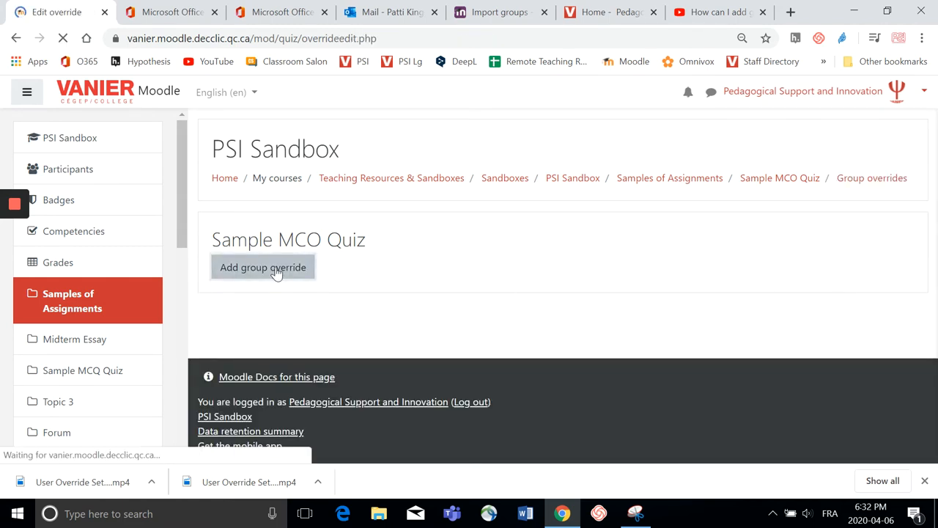
click(263, 267)
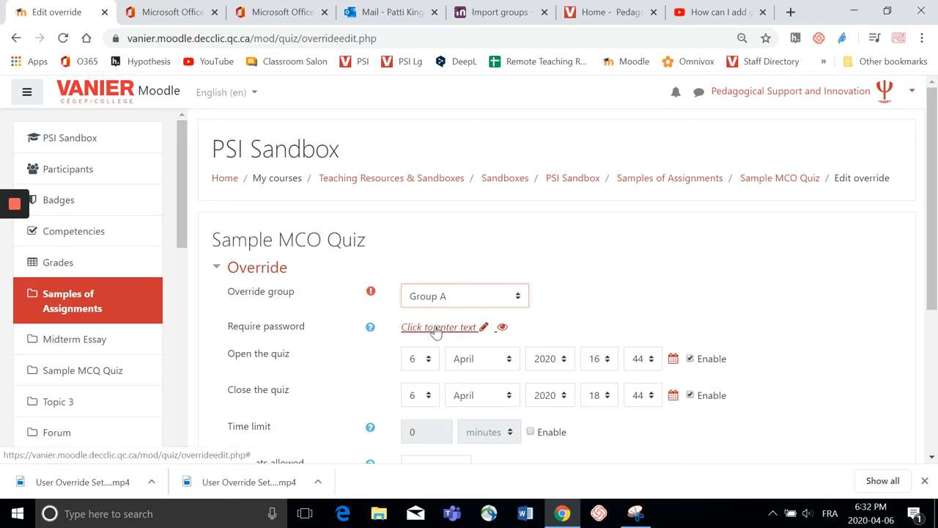
click(439, 327)
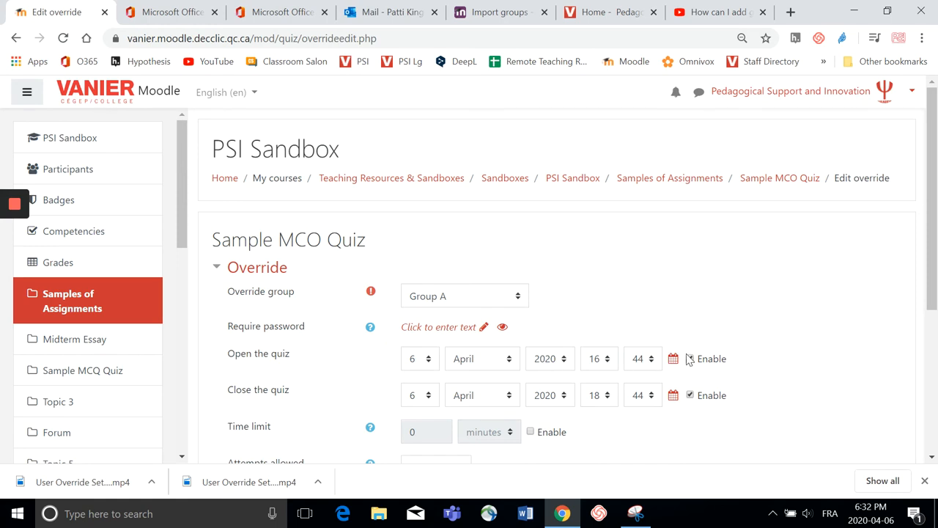
click(690, 359)
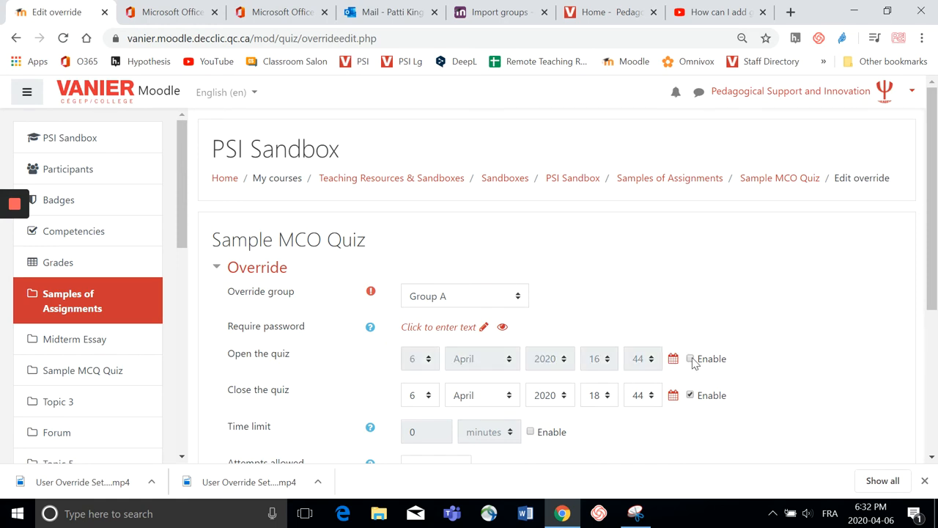
click(690, 358)
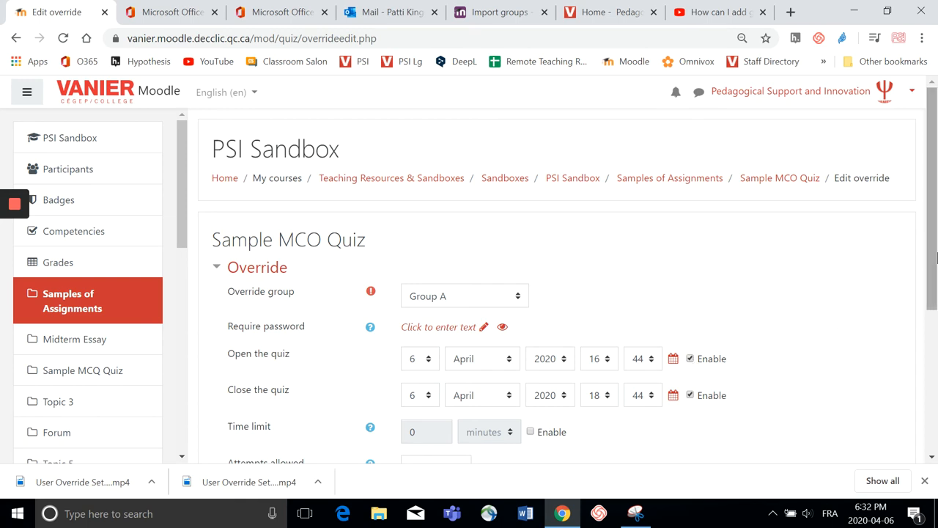
- Set Attempts allowed to 1 in the Group A override form
scroll(down, 3)
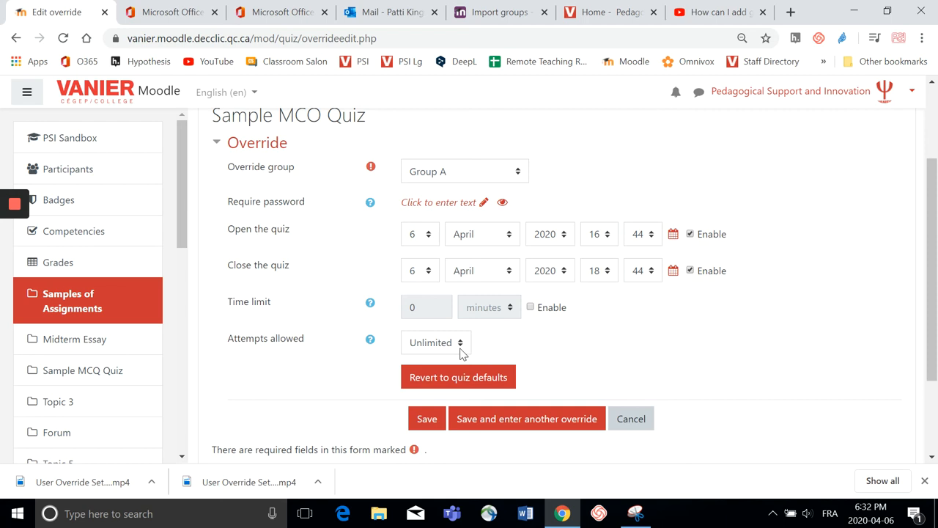
click(436, 342)
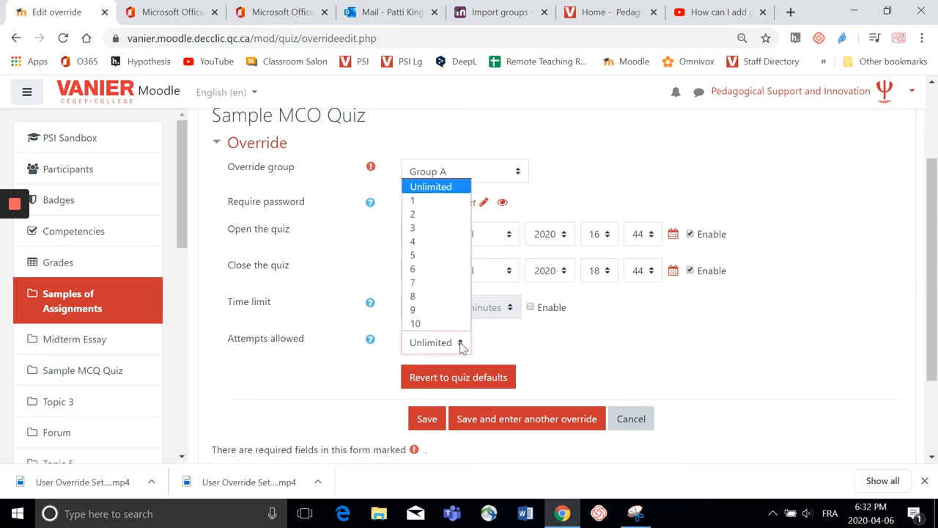
click(413, 200)
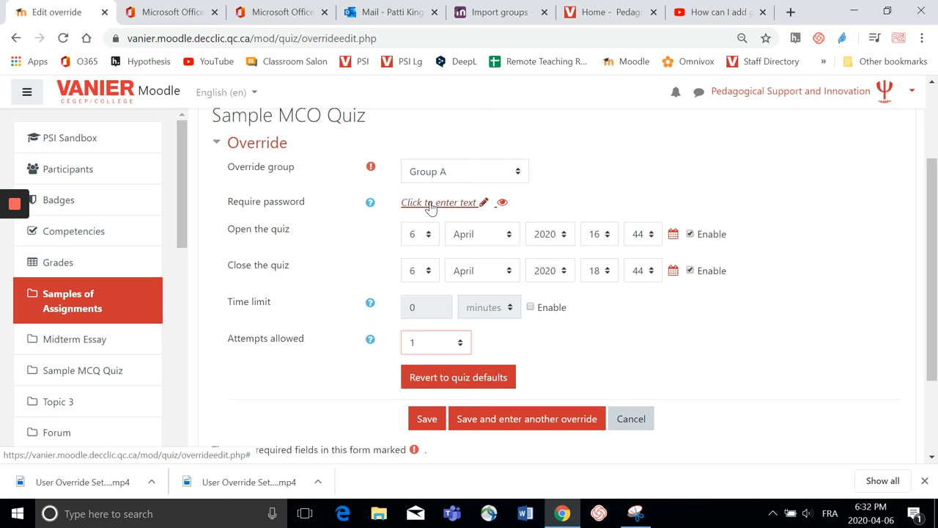
click(427, 418)
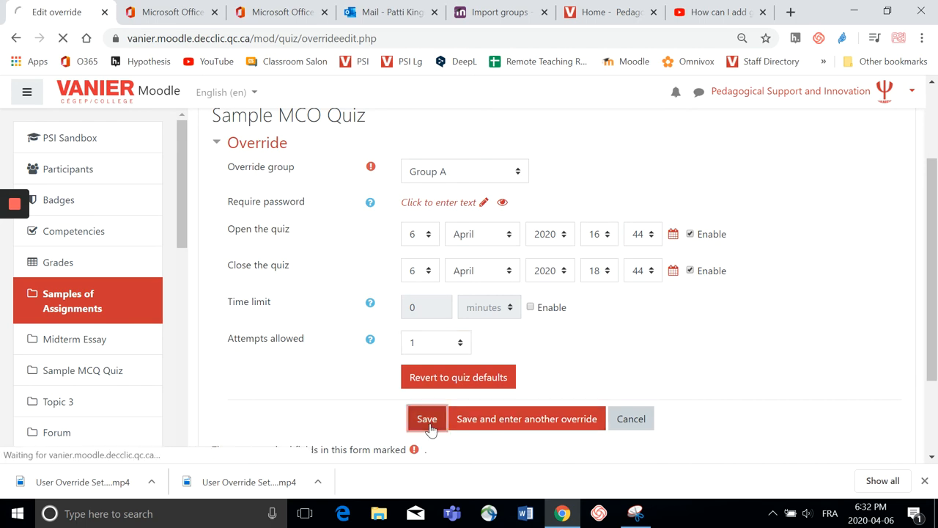
- Save the Group A override to return to the Group overrides list
click(427, 419)
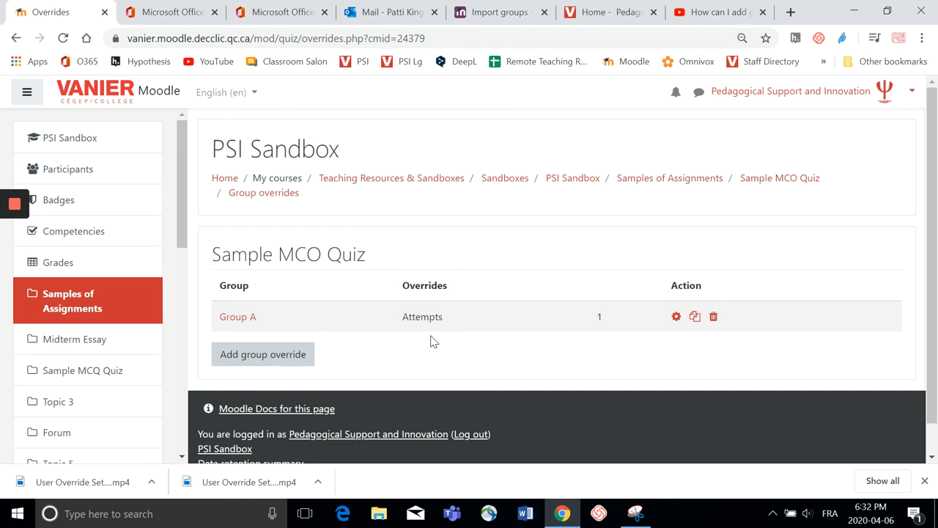
mouse_move(373, 294)
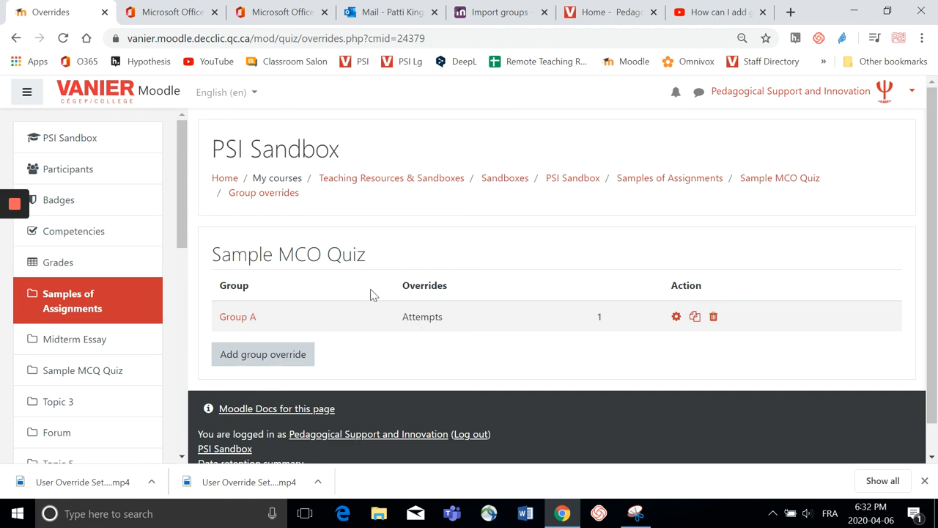